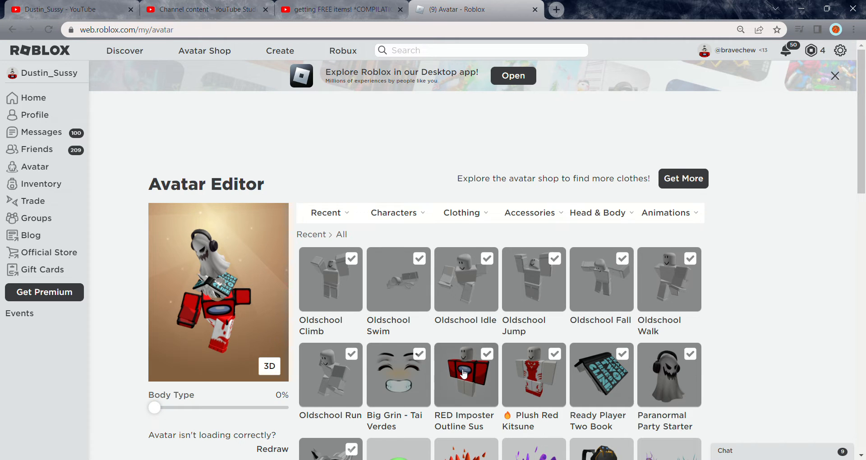
Equip the Ring of Flames accessory in the Avatar Editor and return to the Home page.
scroll(down, 3)
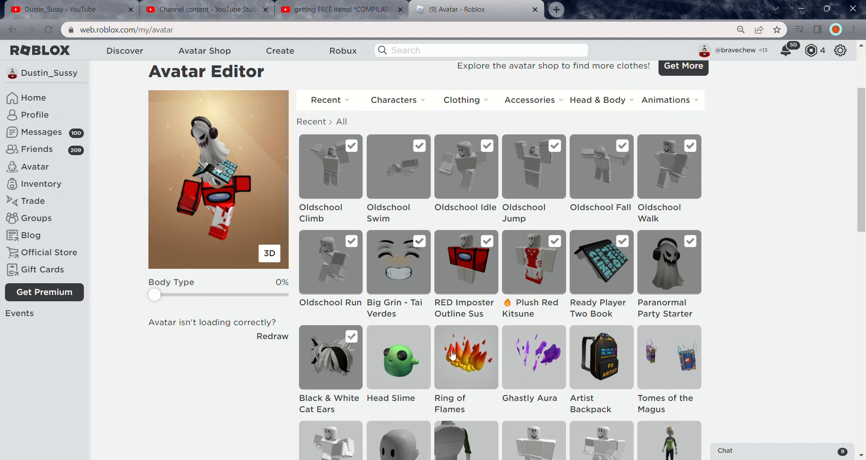
mouse_move(469, 359)
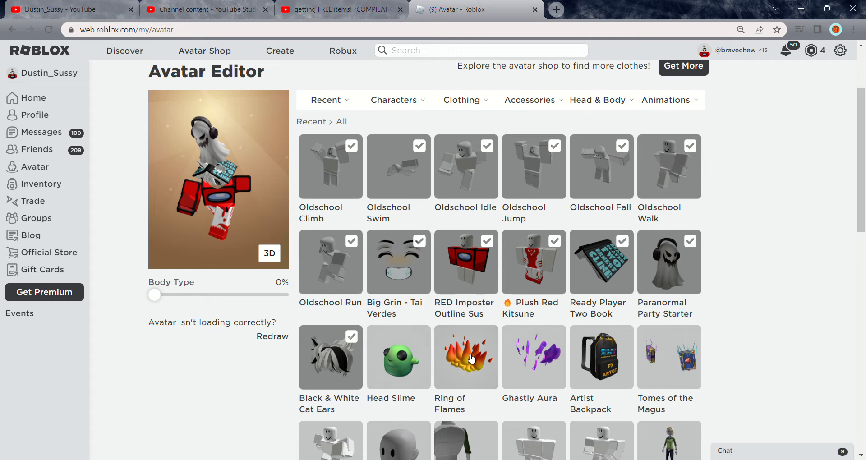
click(465, 357)
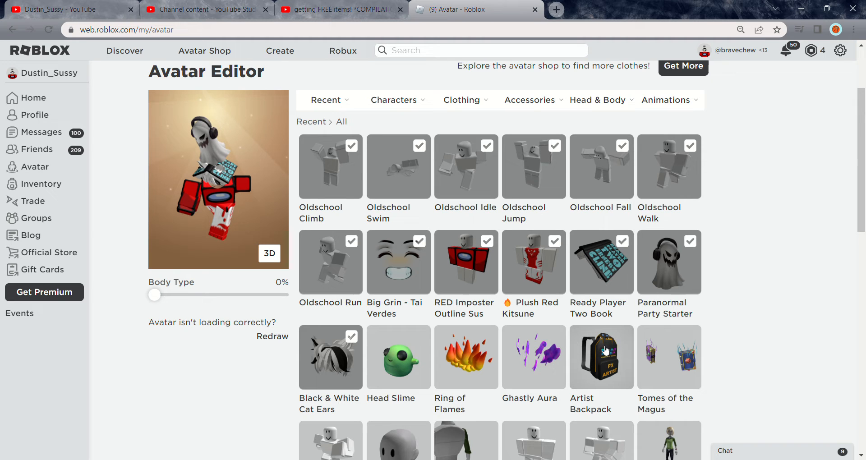
mouse_move(479, 361)
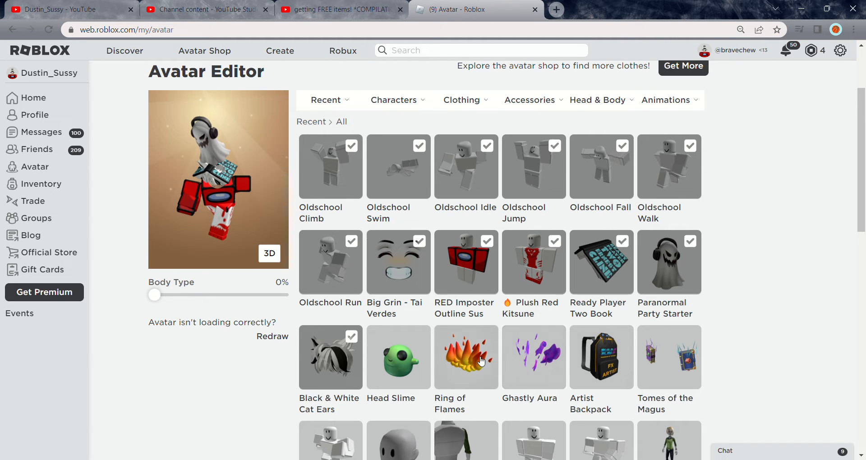
click(465, 356)
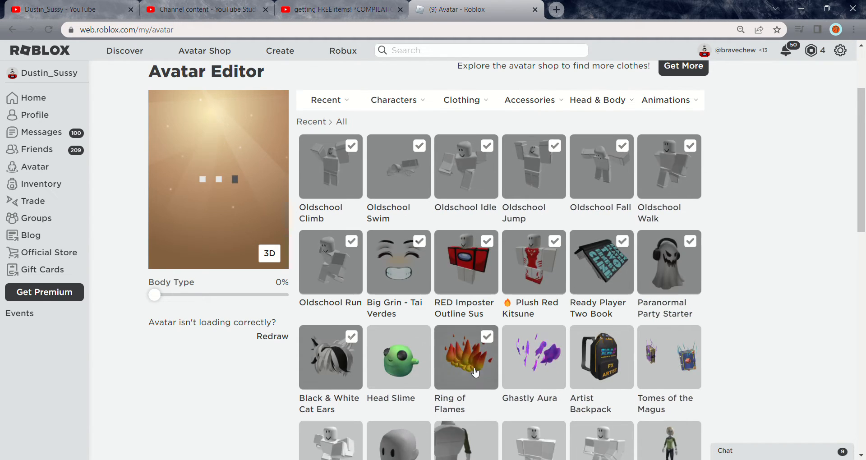
scroll(down, 3)
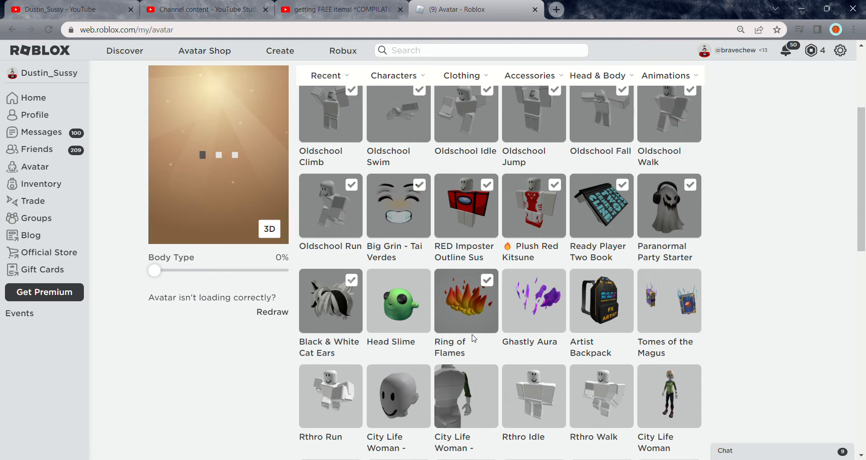
click(465, 301)
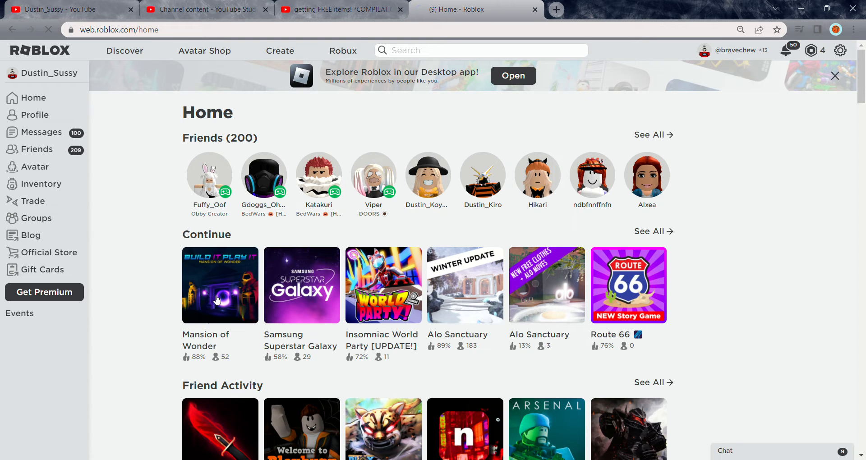
Open Mansion of Wonder from Continue and launch it with the green Play button.
click(219, 285)
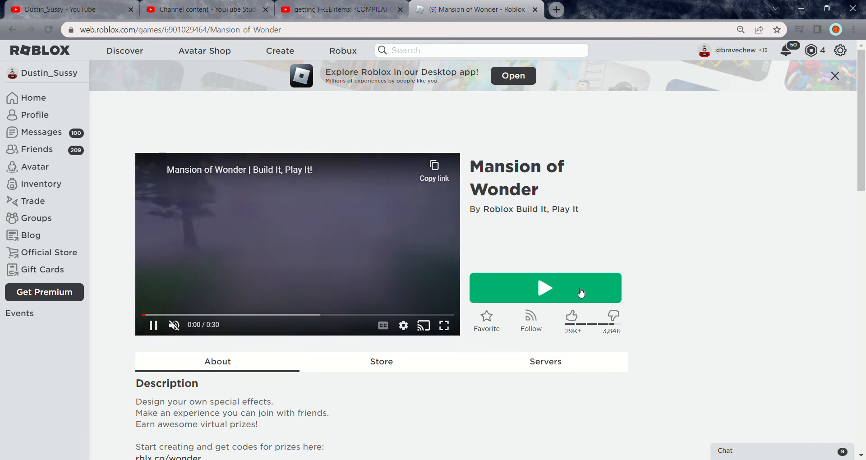
click(545, 288)
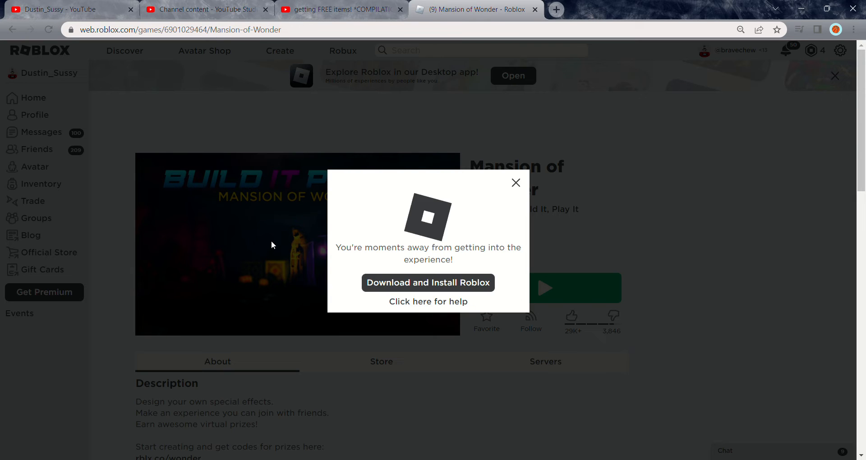
mouse_move(292, 265)
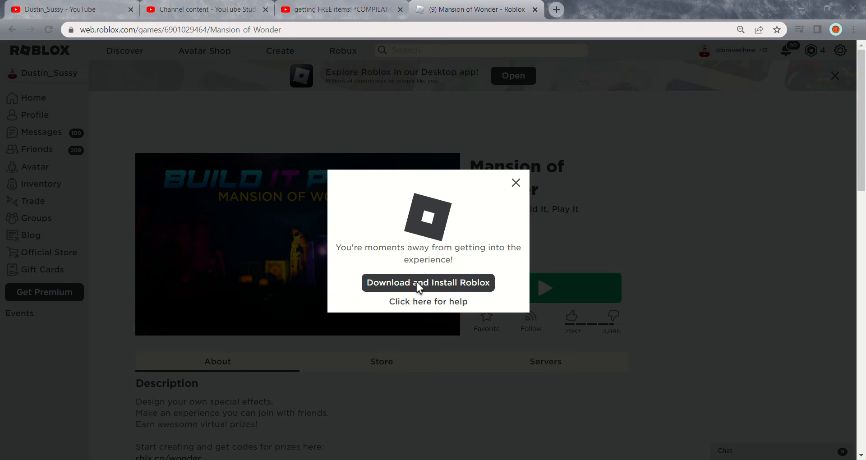
mouse_move(457, 360)
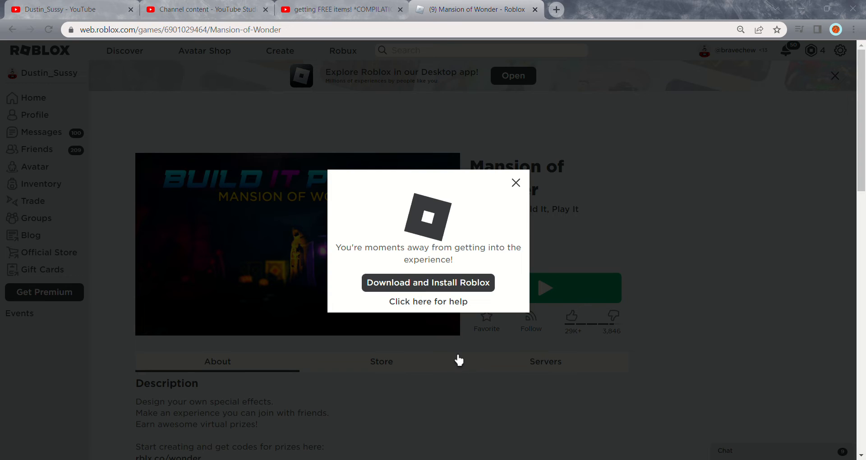
mouse_move(457, 359)
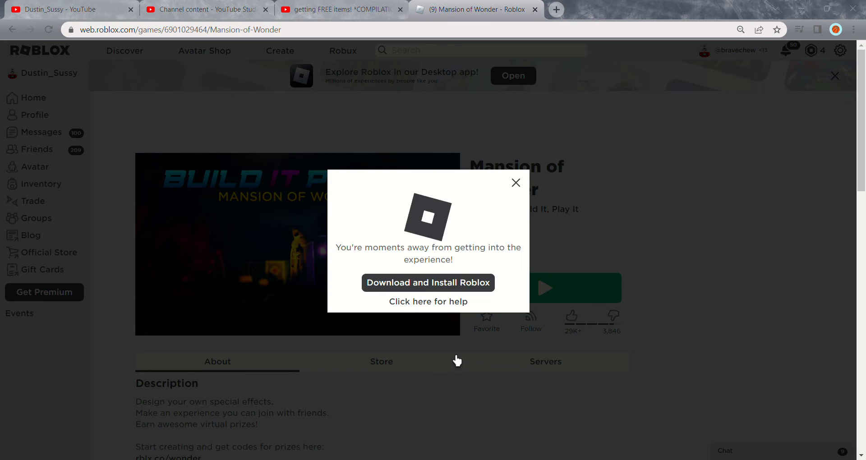
mouse_move(377, 270)
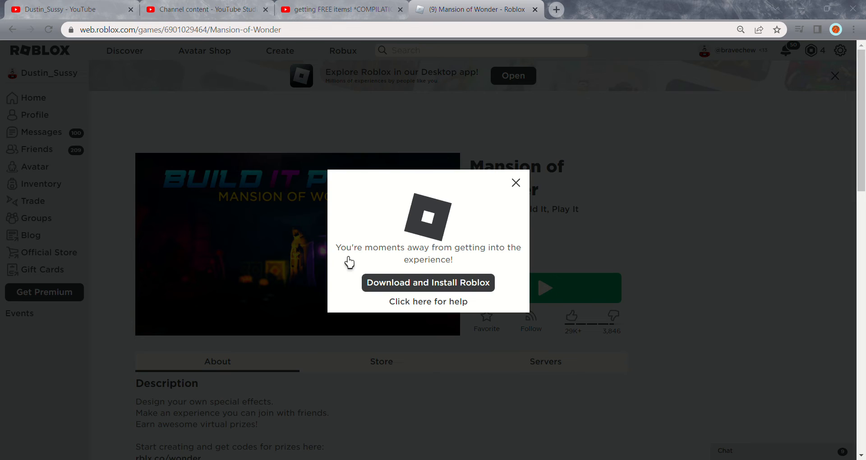
mouse_move(588, 359)
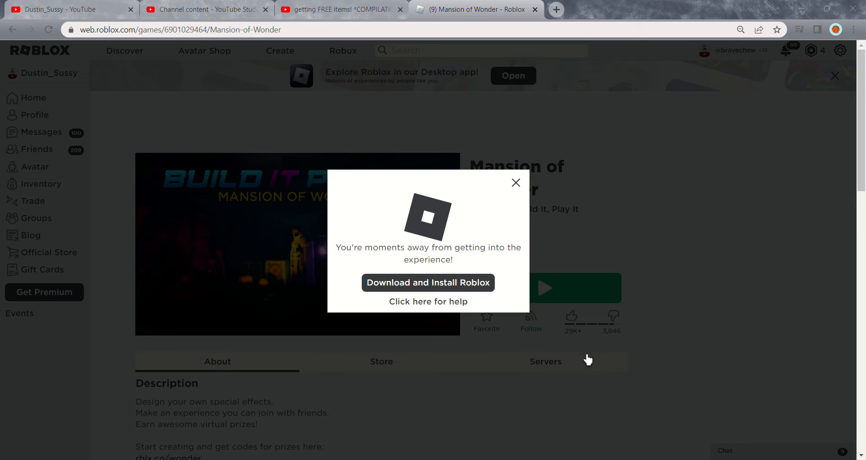
mouse_move(410, 358)
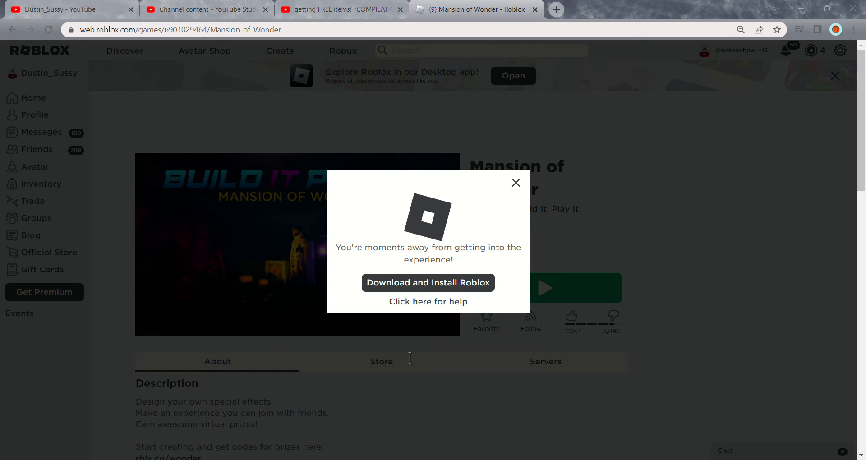
mouse_move(483, 346)
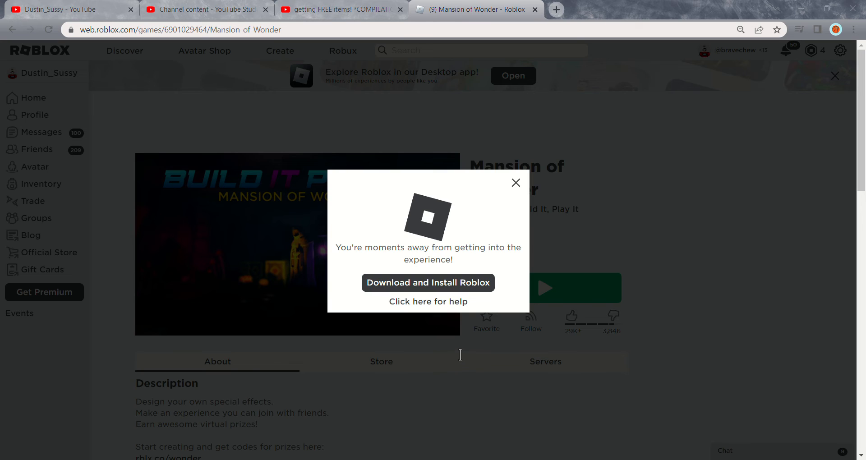
mouse_move(421, 347)
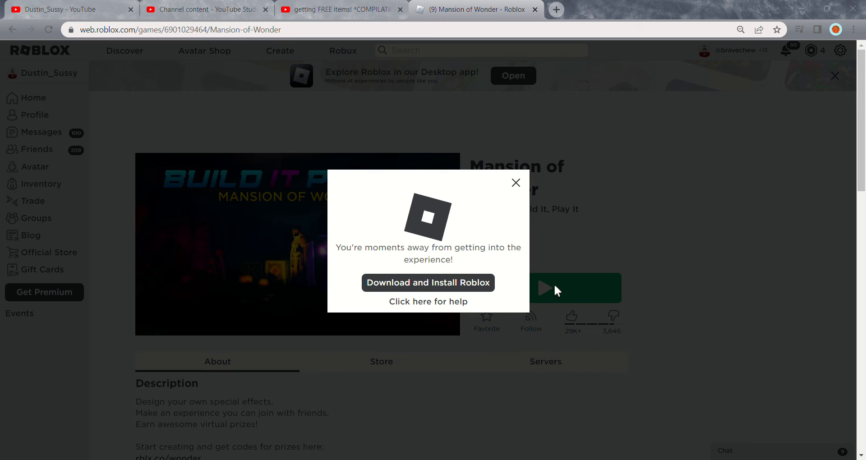
mouse_move(648, 188)
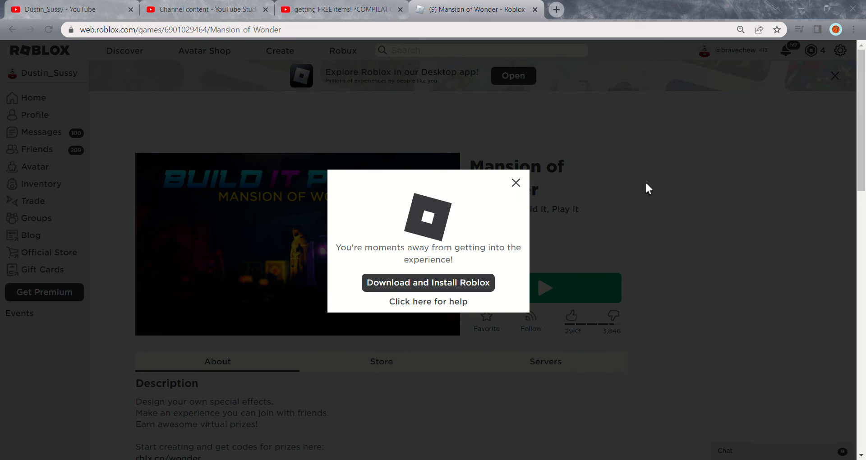
mouse_move(639, 207)
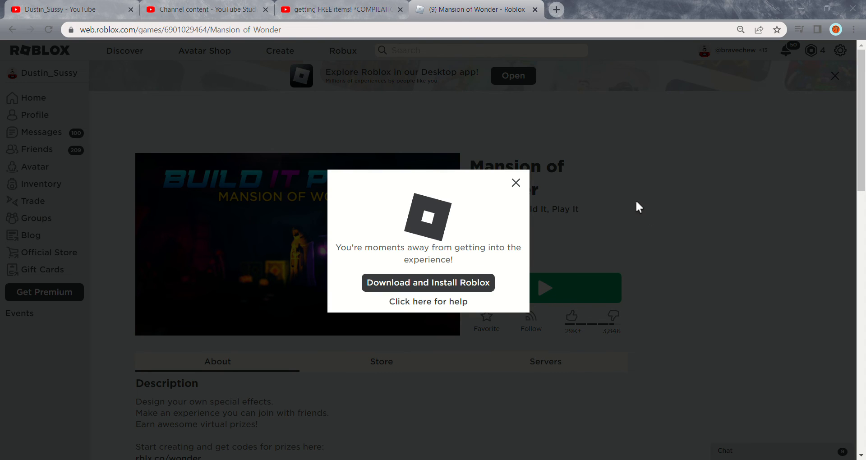
mouse_move(668, 292)
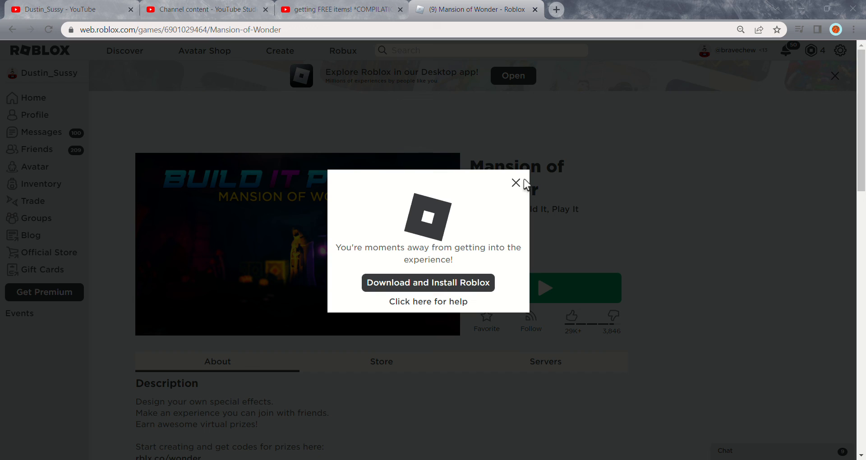
mouse_move(529, 186)
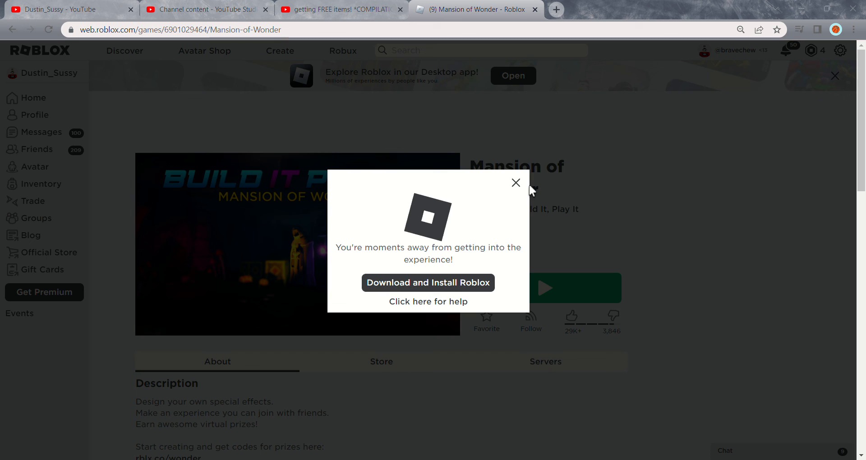
mouse_move(802, 92)
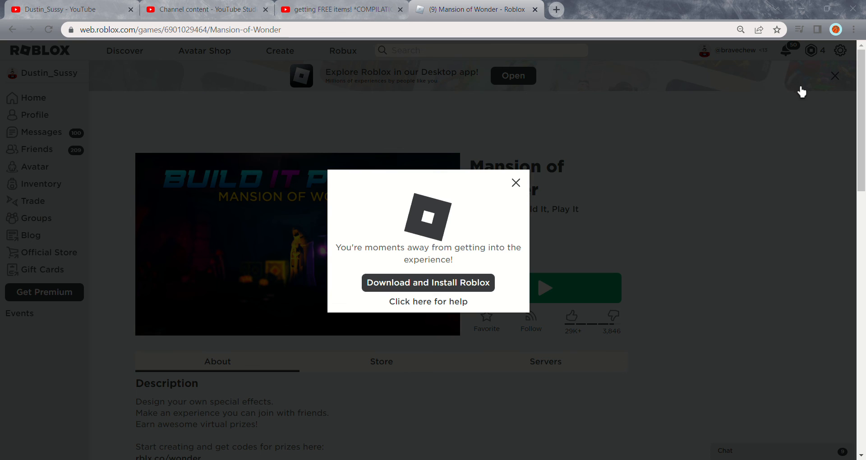
mouse_move(668, 86)
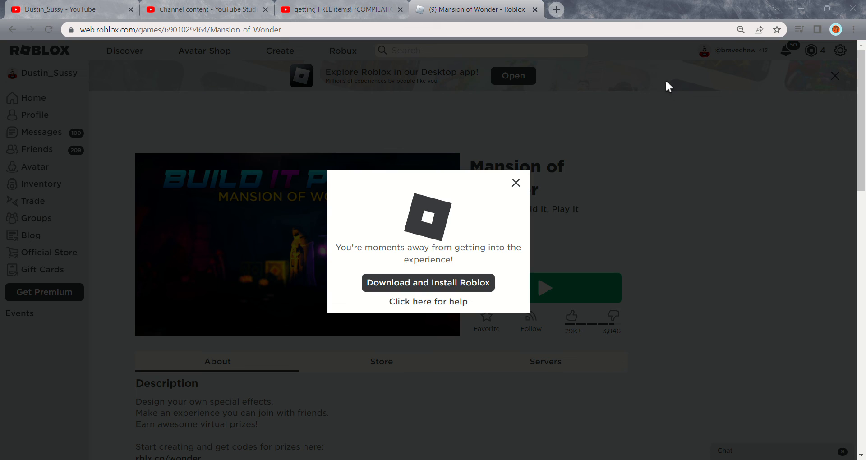
mouse_move(128, 64)
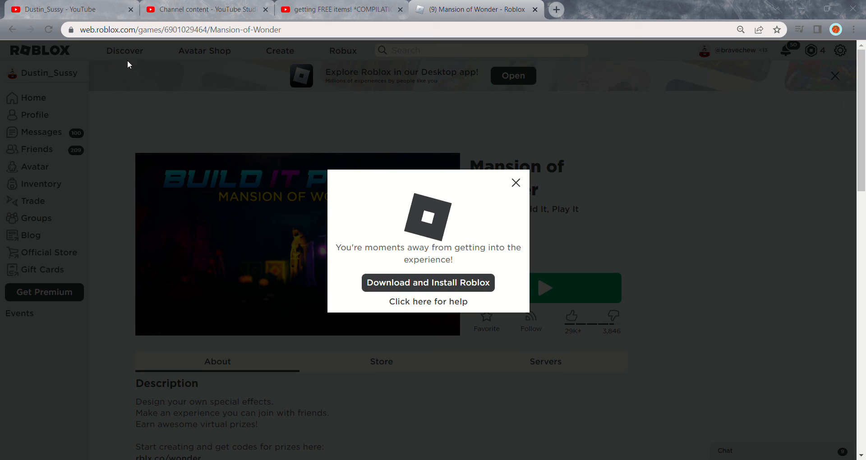